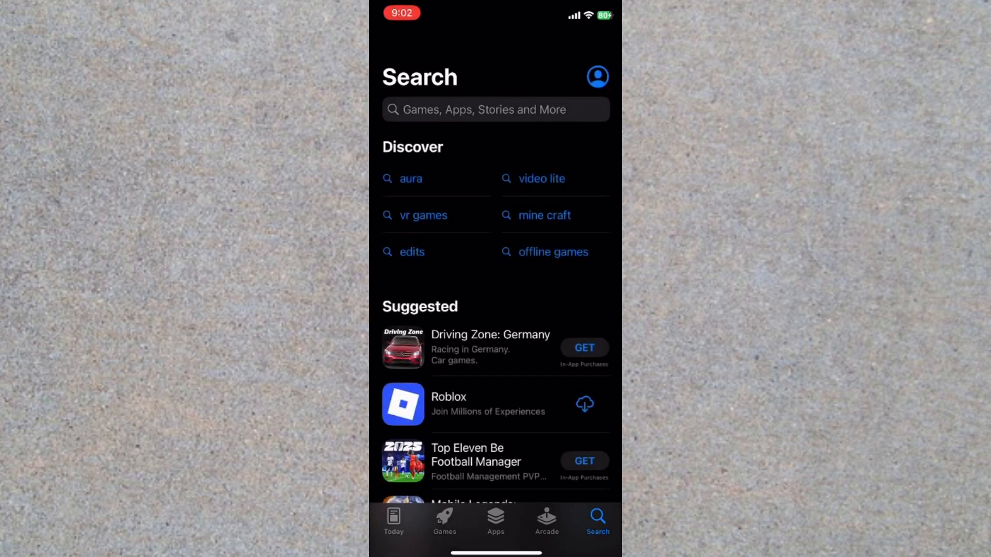
Step: Search the App Store for 'sharjah digital' and scroll to the Digital Sharjah result
type("sharjah di")
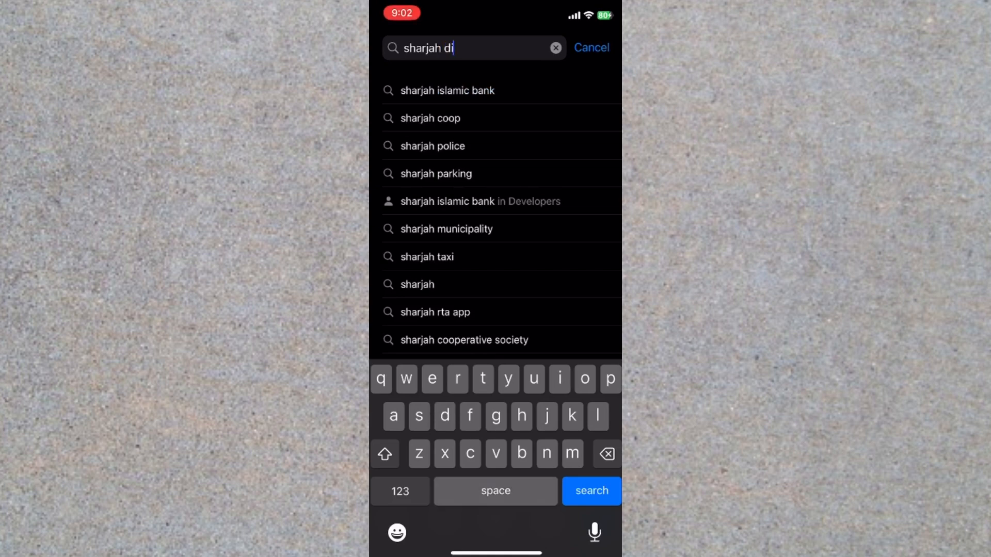
type("git")
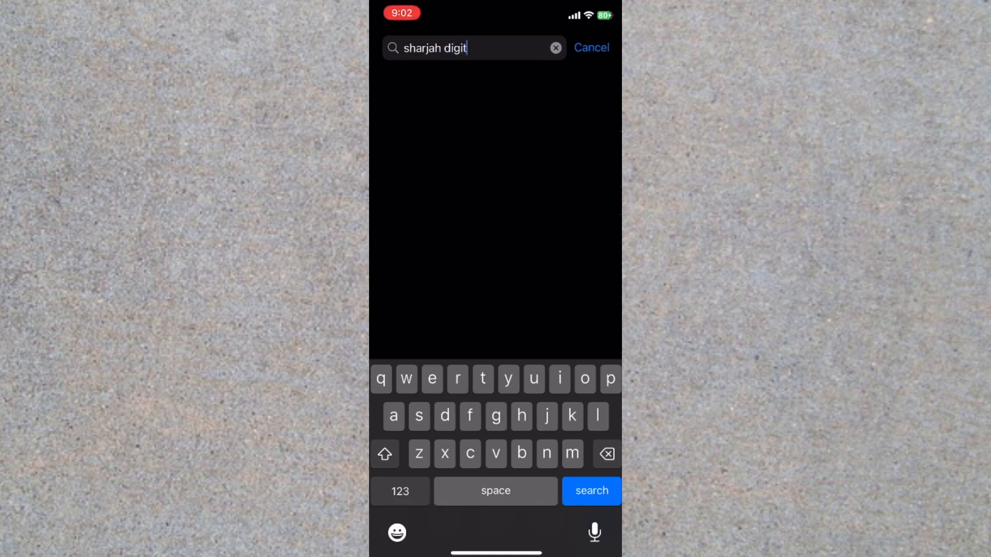
left_click(591, 491)
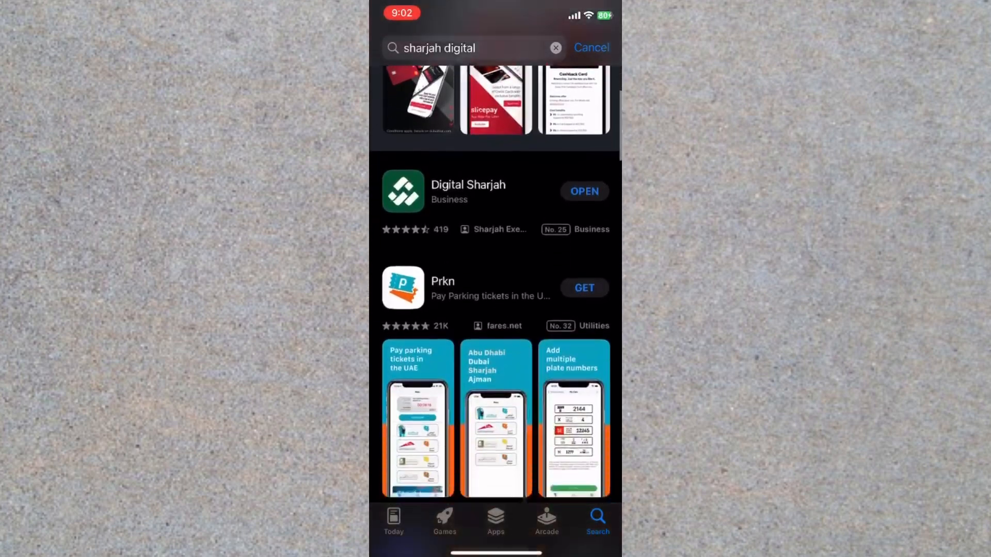
scroll("up", 3)
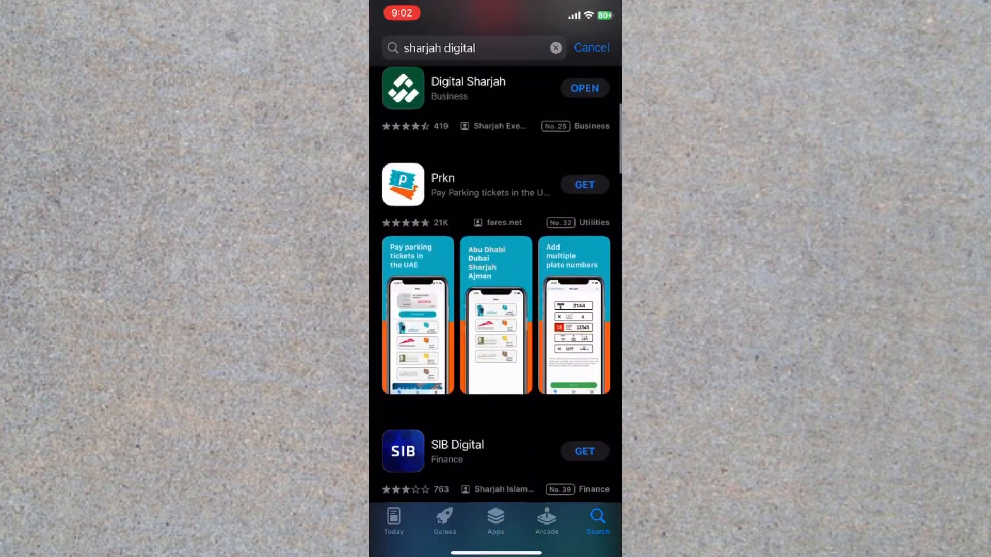
Step: Launch Digital Sharjah and scroll its home screen down to Services by Target Audience
left_click(583, 87)
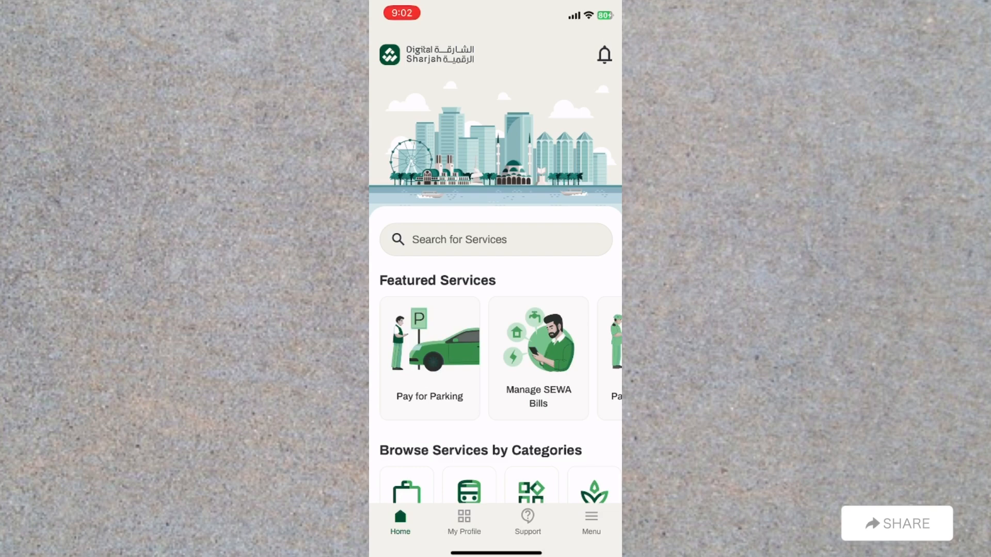
scroll("up", 3)
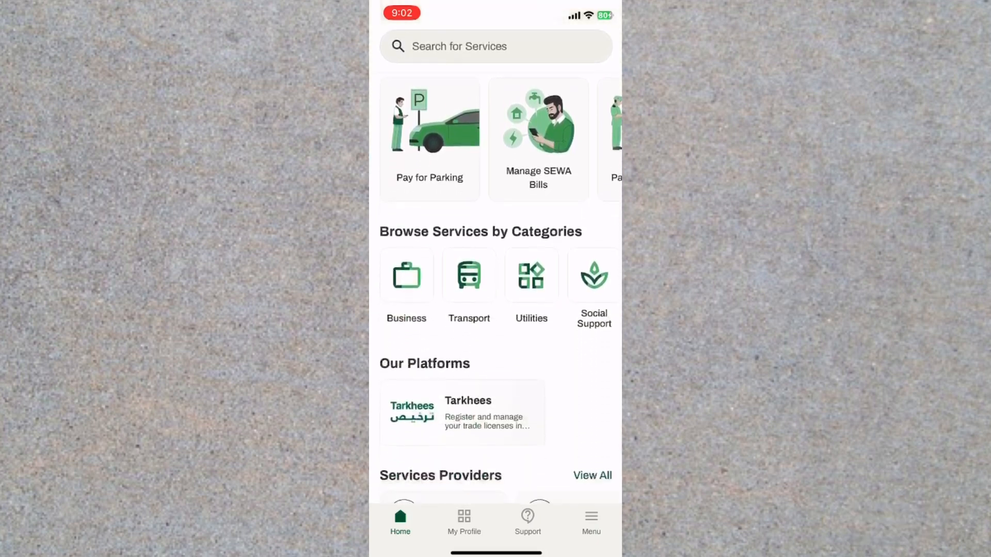
scroll("down", 3)
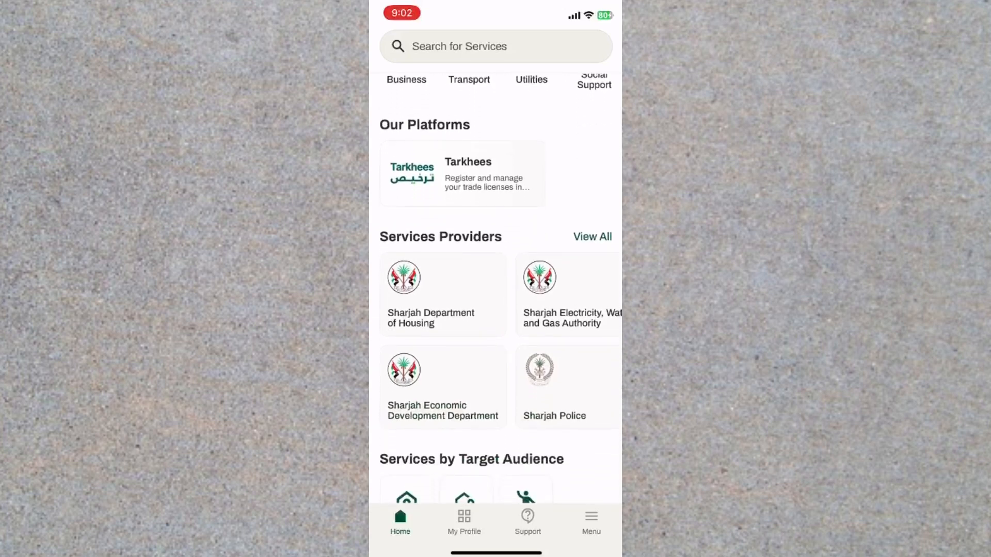
scroll("down", 3)
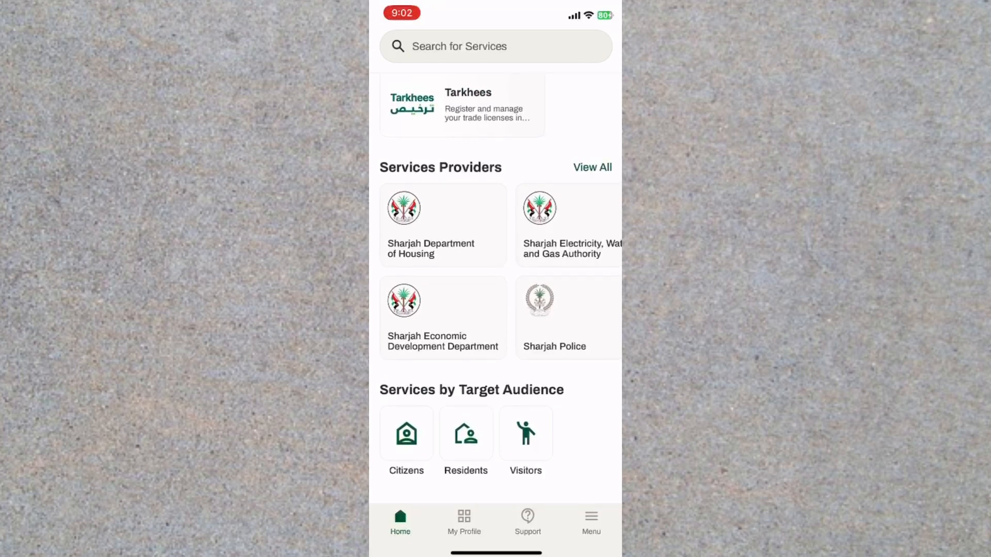
Step: Open Residents services, scroll the list, and open Traffic Fines Payment showing no fines
left_click(465, 434)
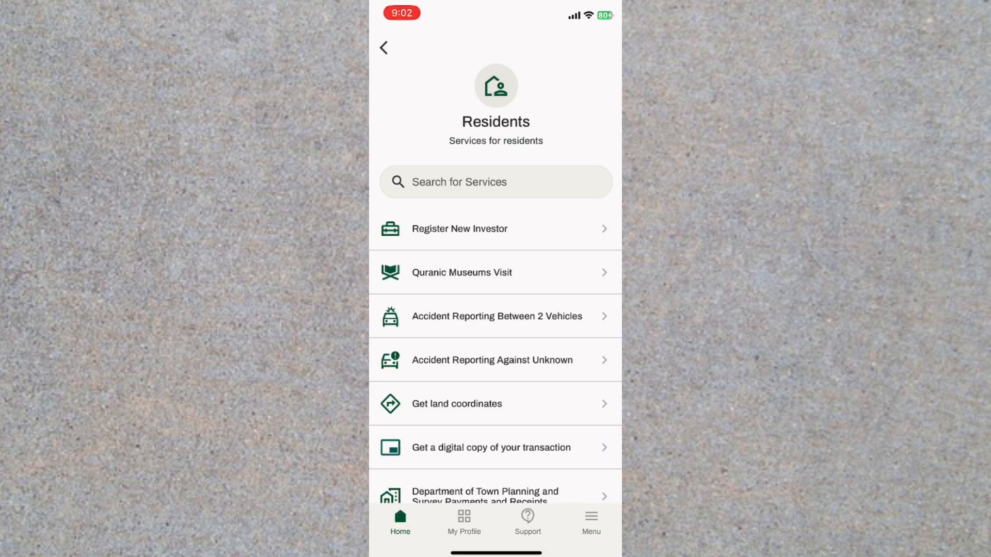
scroll("up", 3)
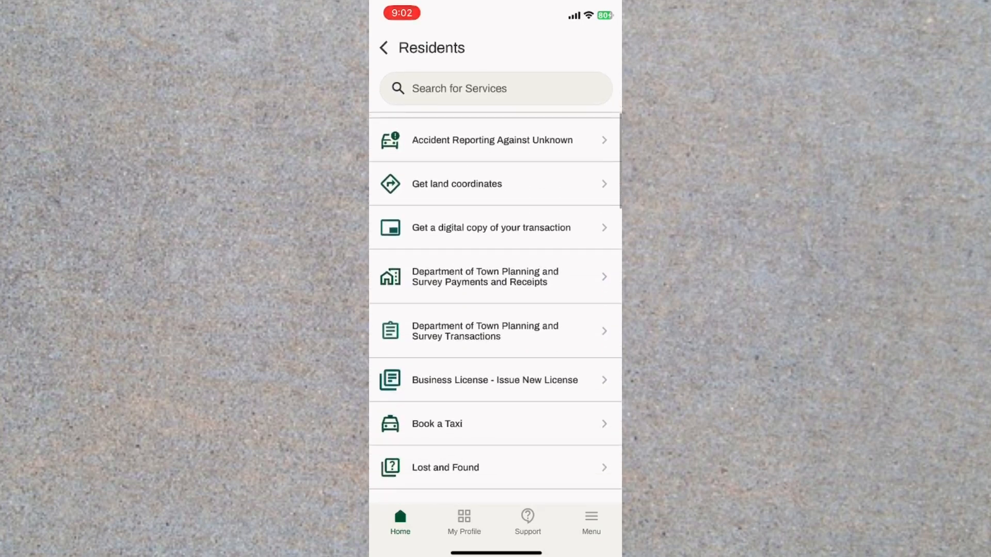
scroll("down", 3)
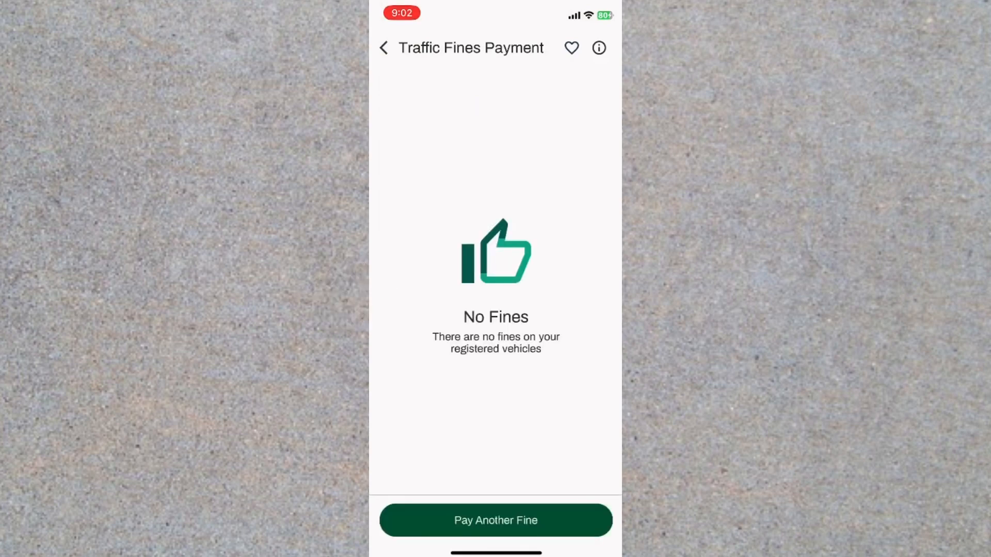
Step: Go back from Traffic Fines Payment to the Digital Sharjah home screen
left_click(383, 47)
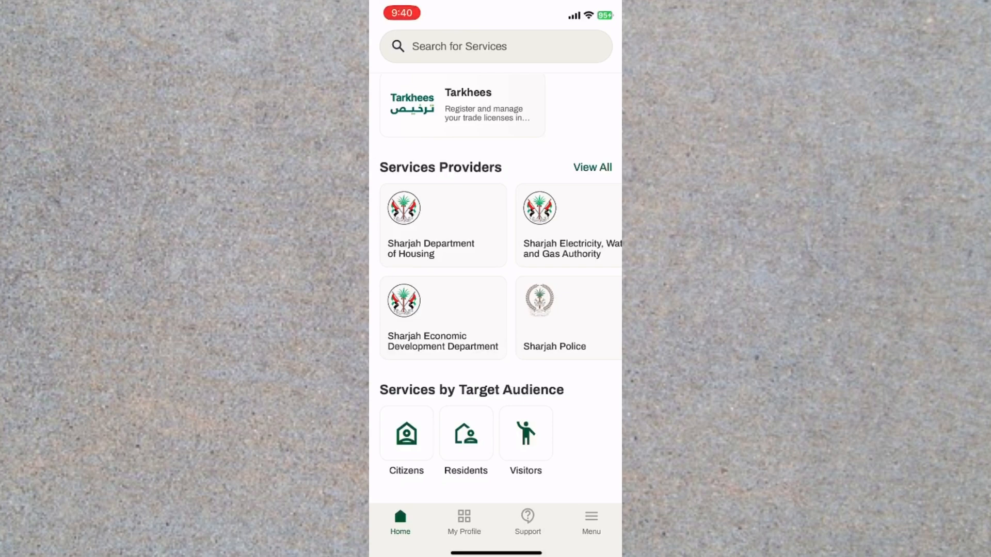
Step: View all service providers and scroll down to the municipalities and Rafid Automotive Solutions
left_click(591, 166)
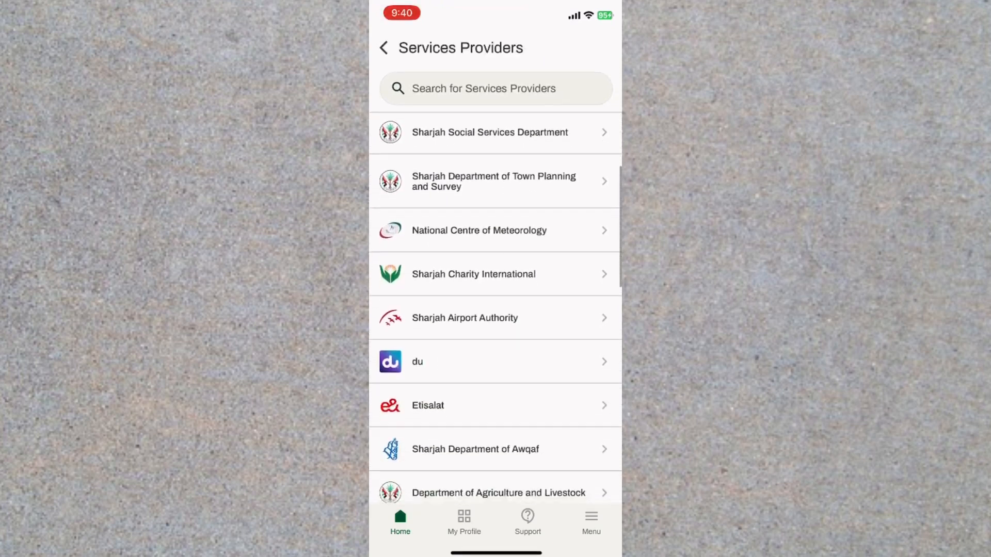
scroll("up", 3)
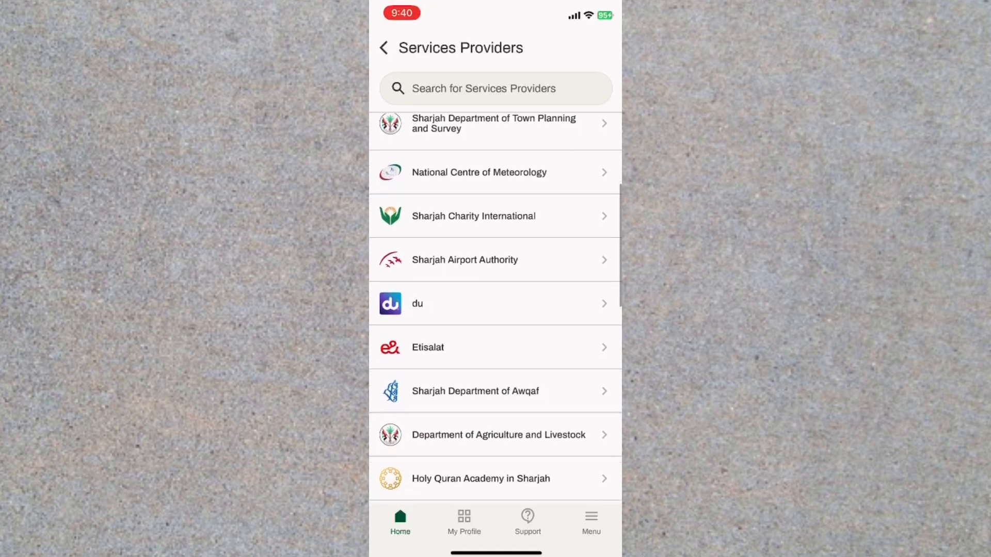
scroll("down", 3)
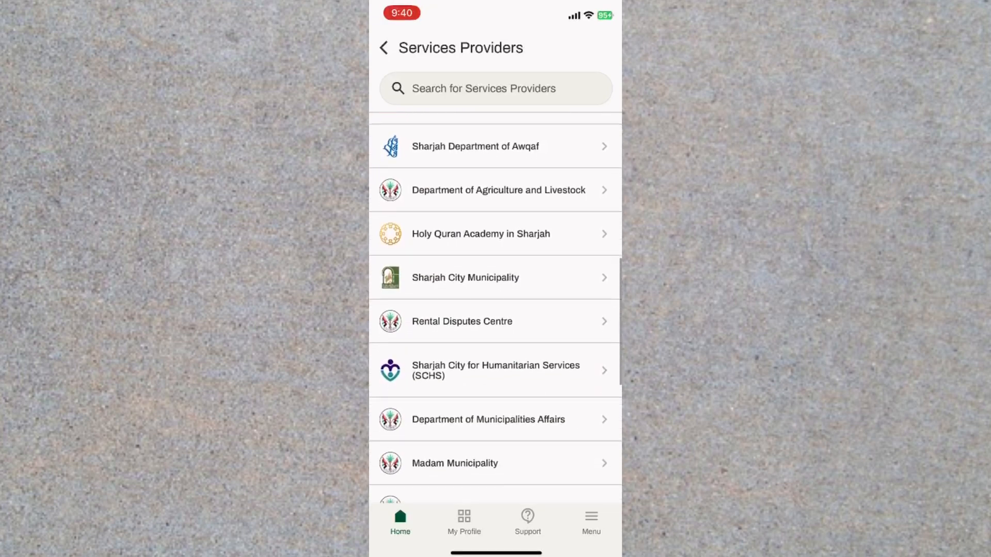
scroll("down", 3)
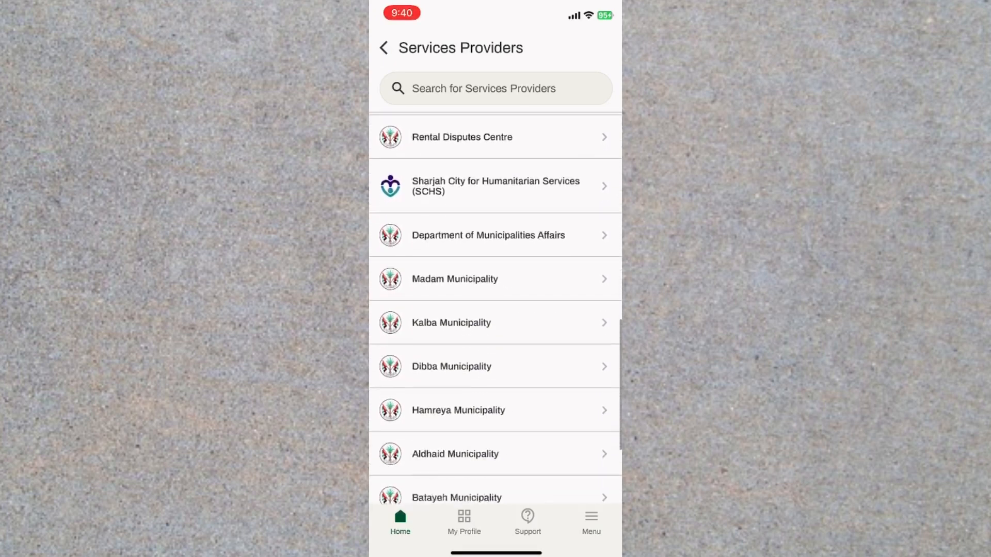
scroll("down", 3)
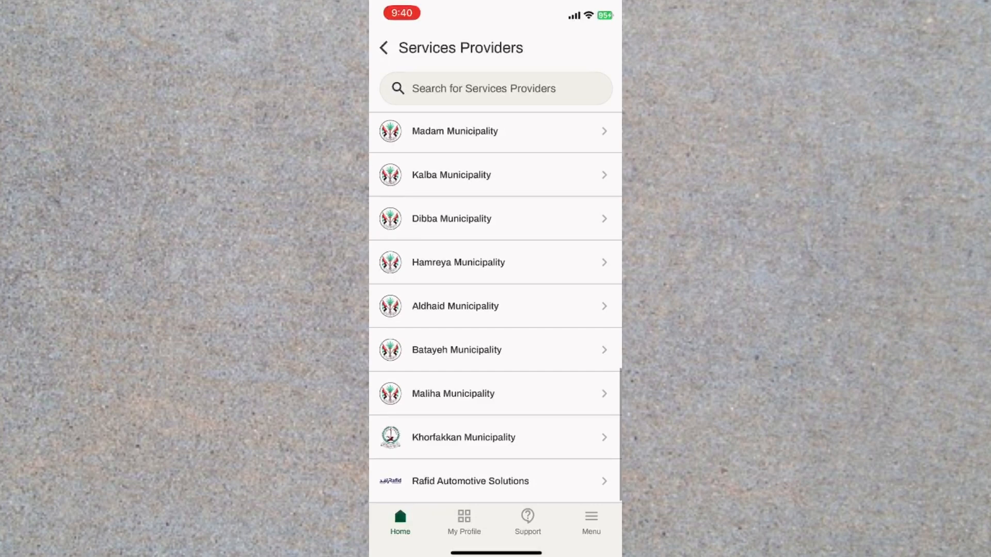
Step: Go back from the Services Providers list to the home screen
left_click(384, 48)
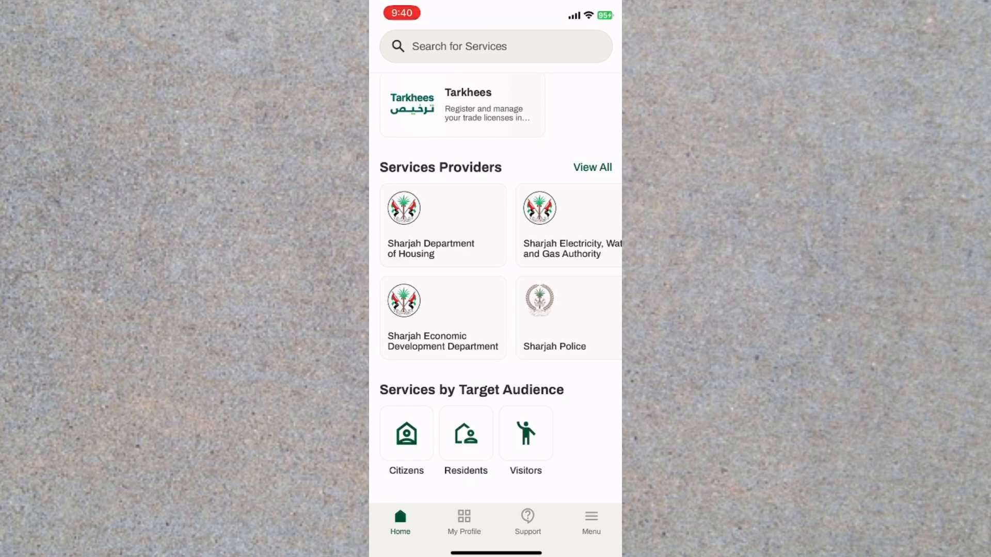
Step: Open the Citizens services list and scroll to business license issuance
left_click(406, 434)
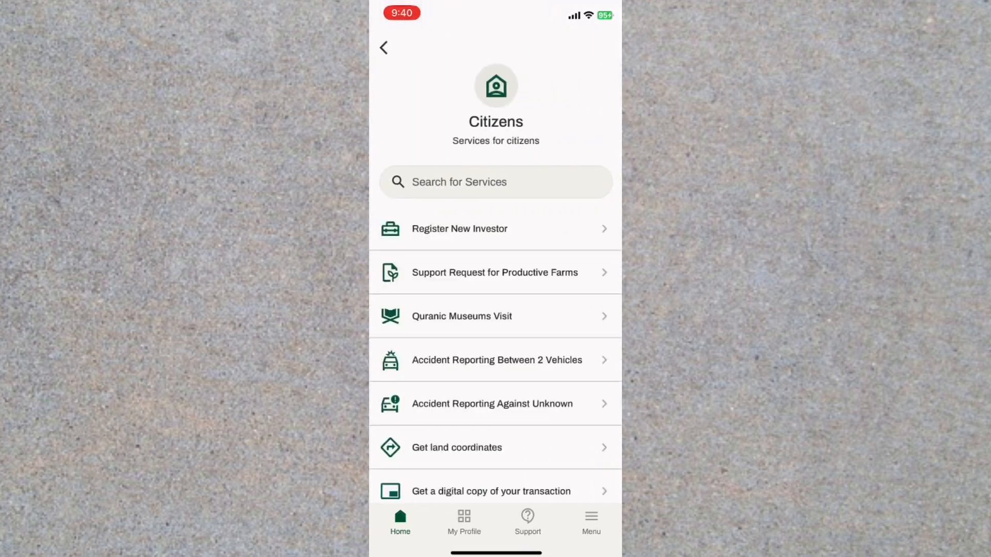
scroll("up", 3)
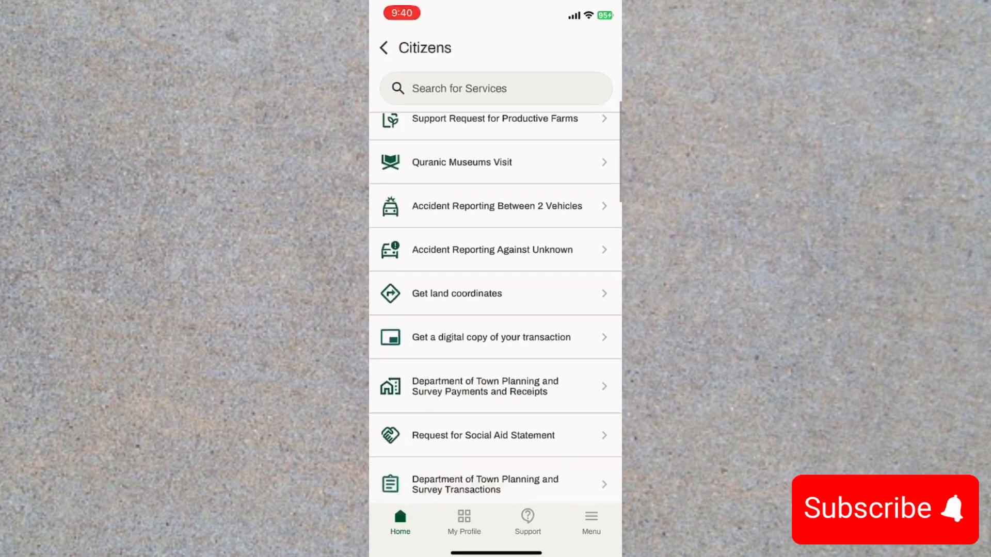
scroll("up", 3)
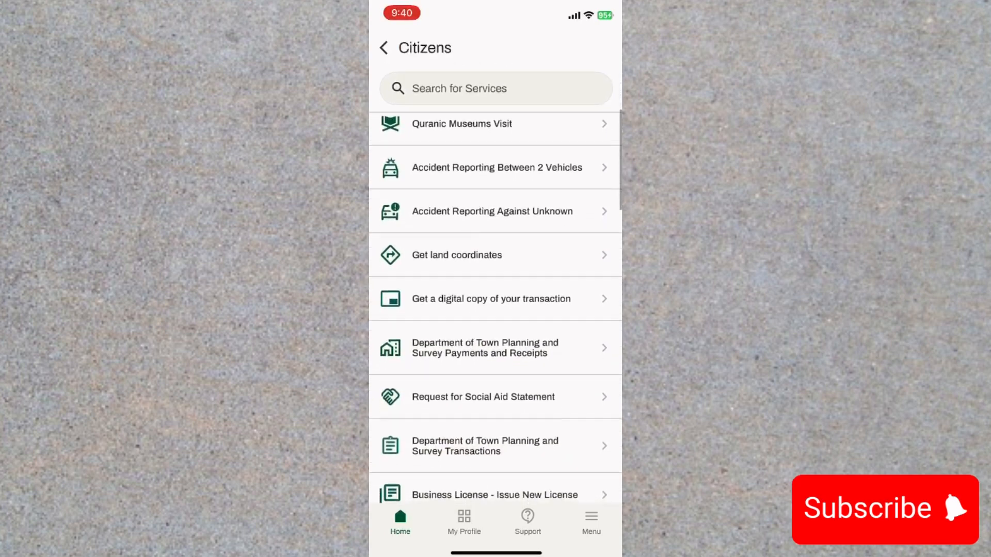